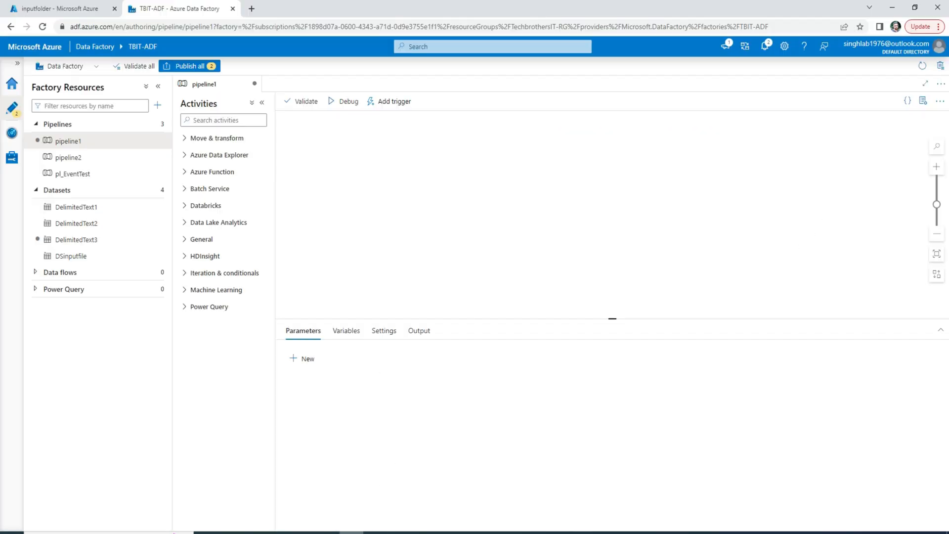
- Search activities for 'get' and place a Get Metadata activity on pipeline1's canvas
{"action": "left_click", "coordinate": [223, 120]}
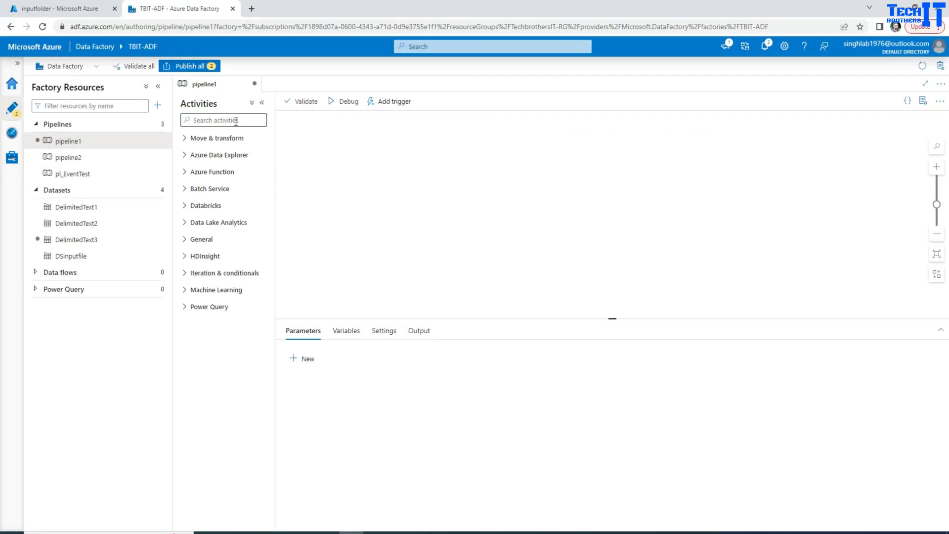
{"action": "type", "text": "m"}
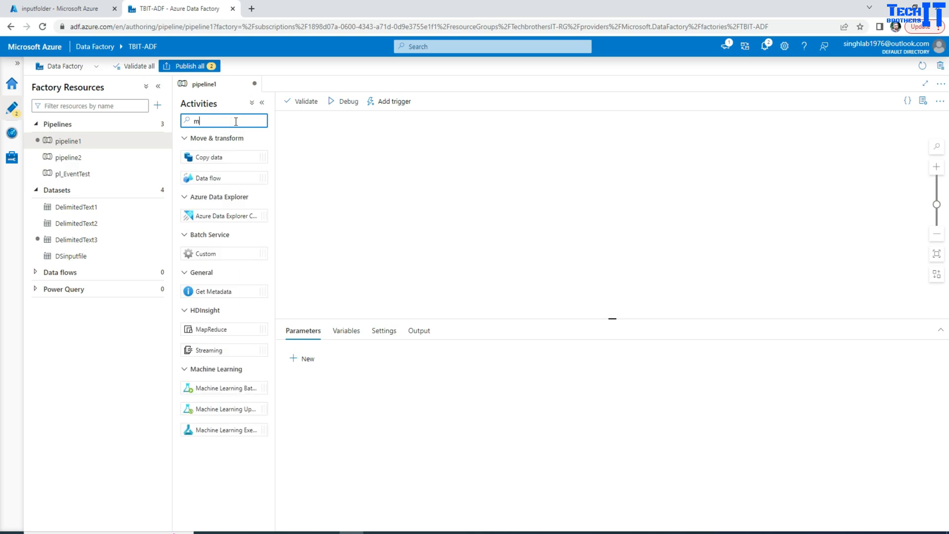
{"action": "type", "text": "get"}
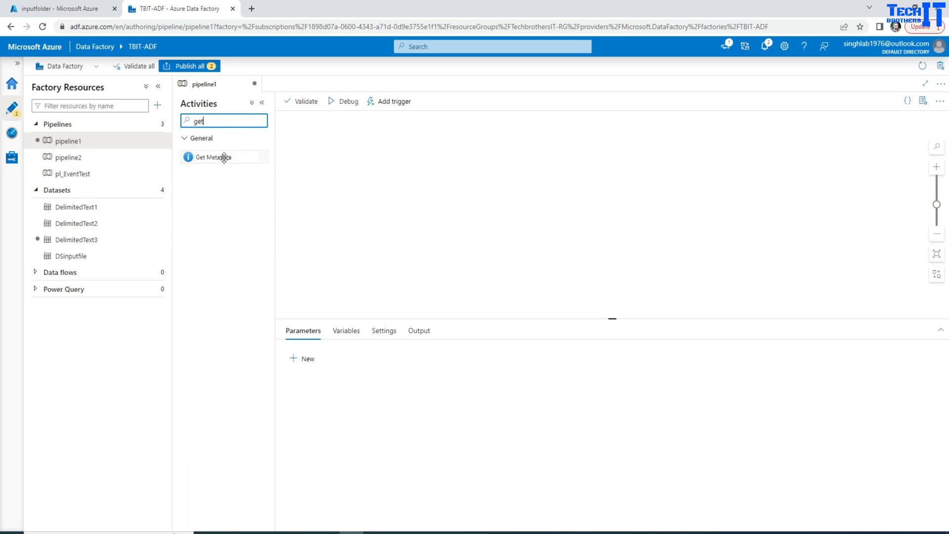
{"action": "left_click_drag", "start_coordinate": [224, 157], "coordinate": [382, 165]}
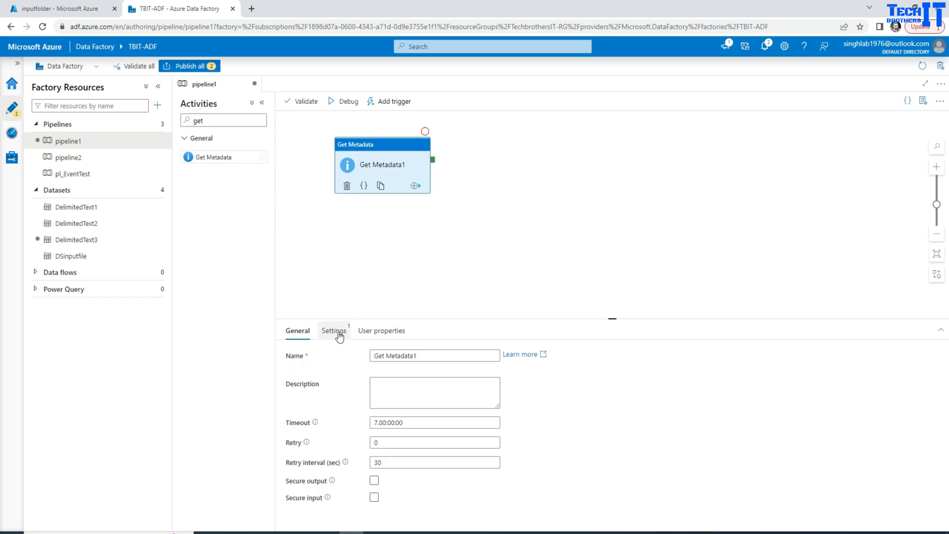
- From the activity's Settings, begin a new Azure Blob Storage DelimitedText dataset (DelimitedText4)
{"action": "left_click", "coordinate": [334, 331]}
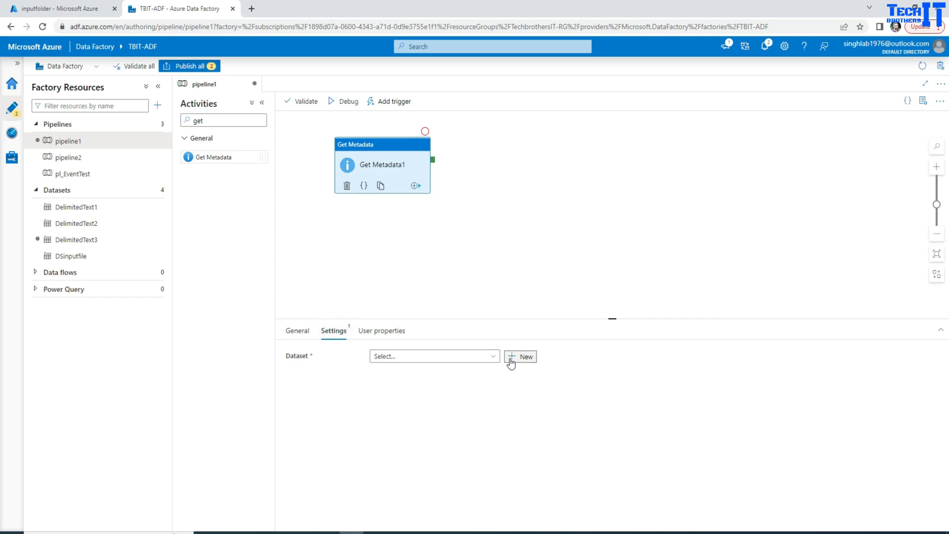
{"action": "left_click", "coordinate": [520, 356]}
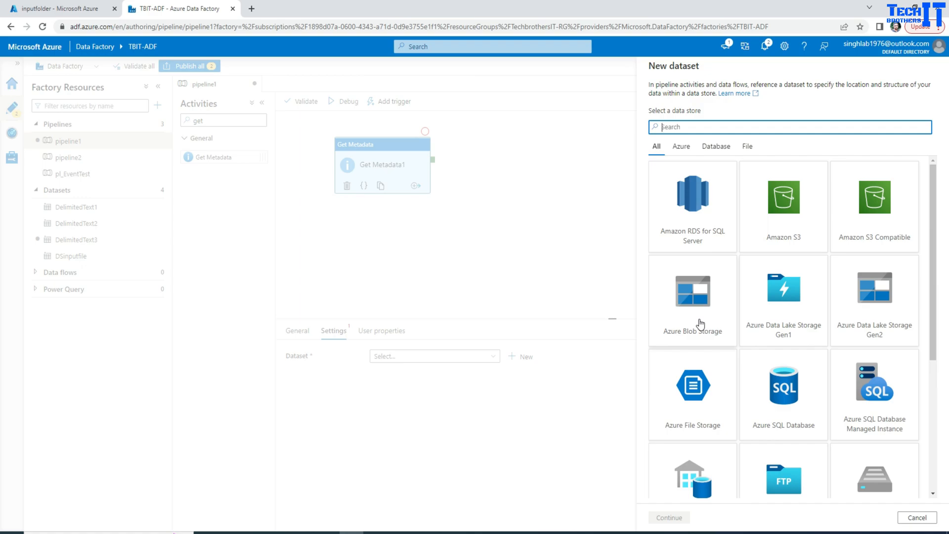
{"action": "mouse_move", "coordinate": [682, 310]}
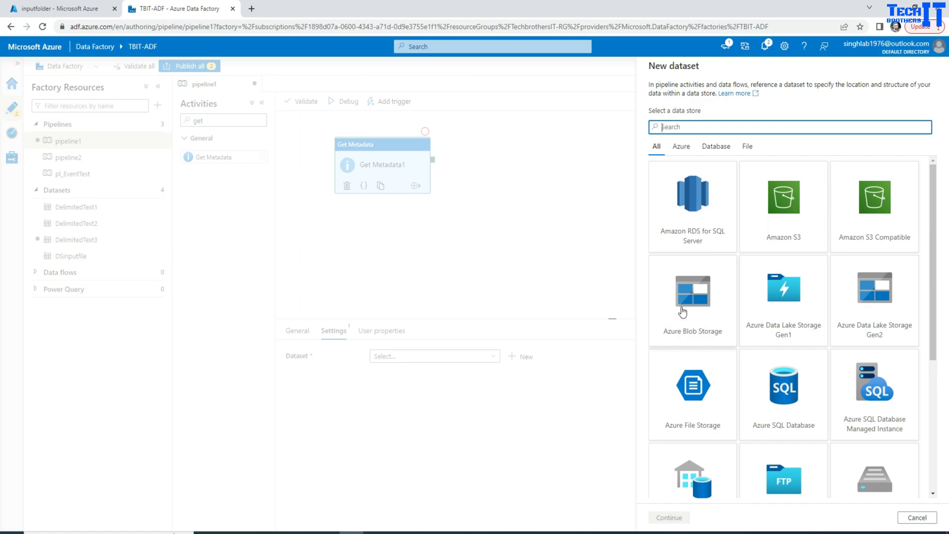
{"action": "left_click", "coordinate": [692, 299]}
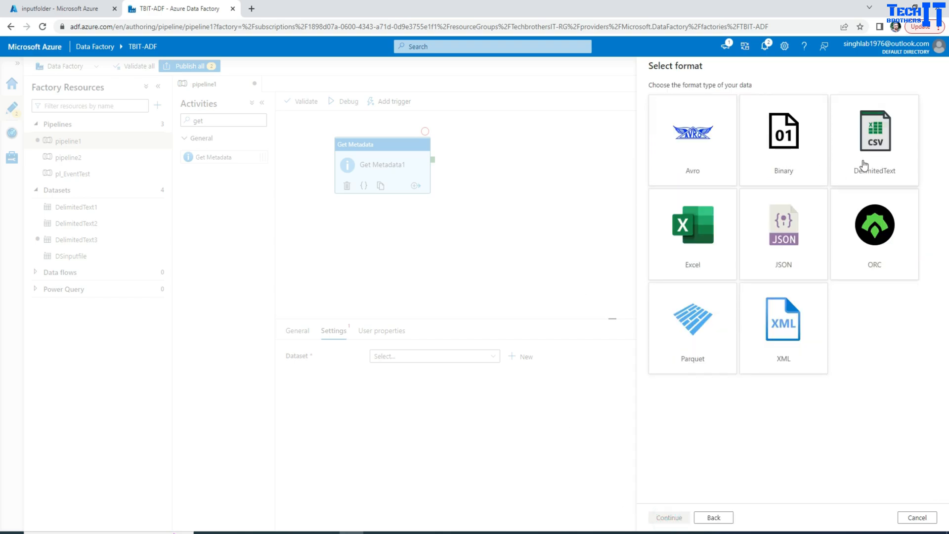
{"action": "mouse_move", "coordinate": [829, 139]}
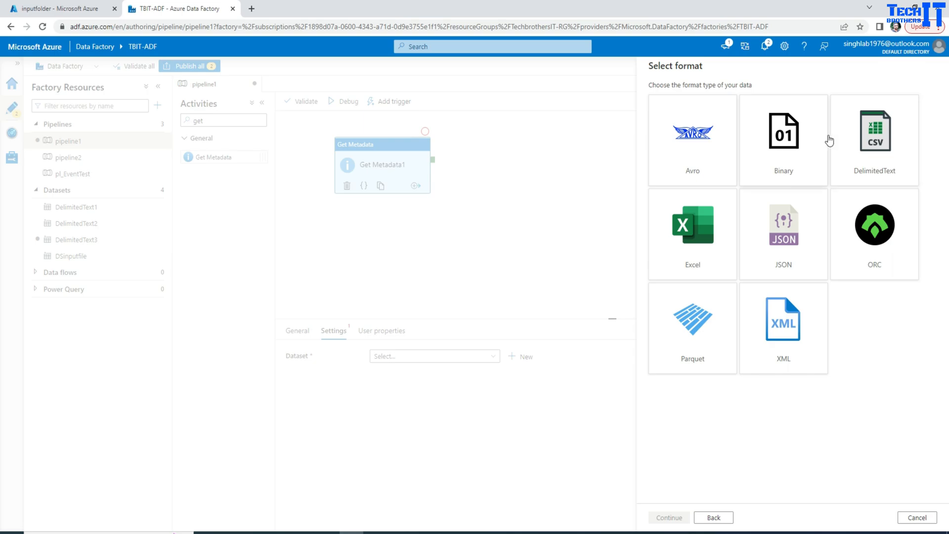
{"action": "left_click", "coordinate": [874, 139]}
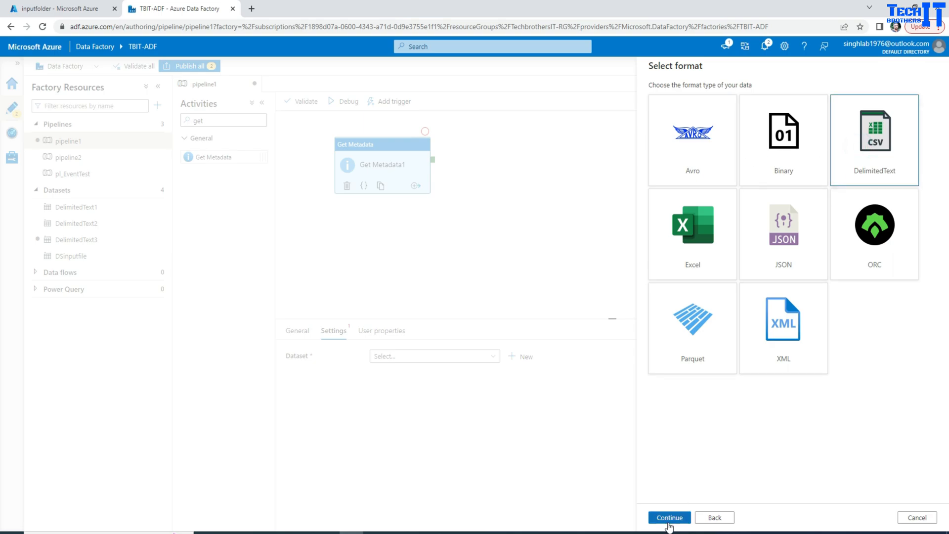
{"action": "left_click", "coordinate": [669, 517]}
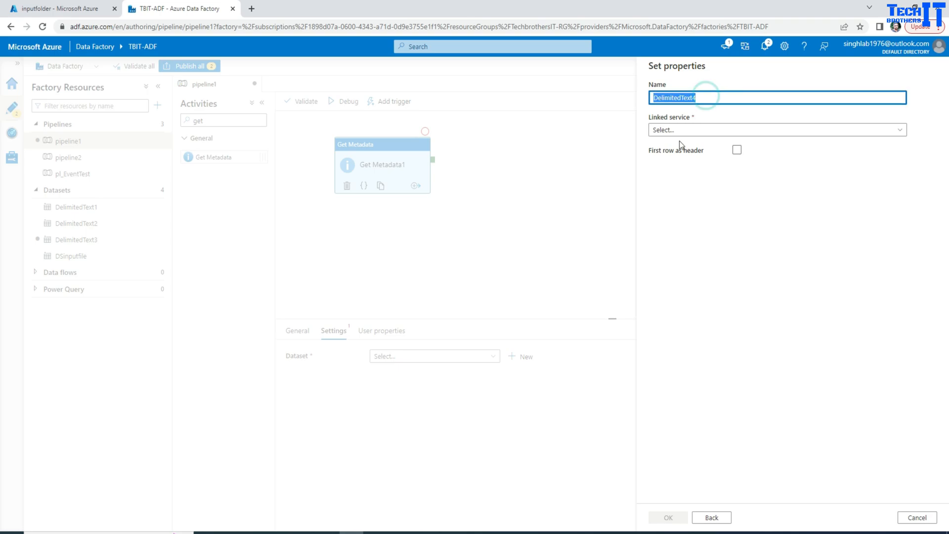
{"action": "left_click", "coordinate": [777, 129]}
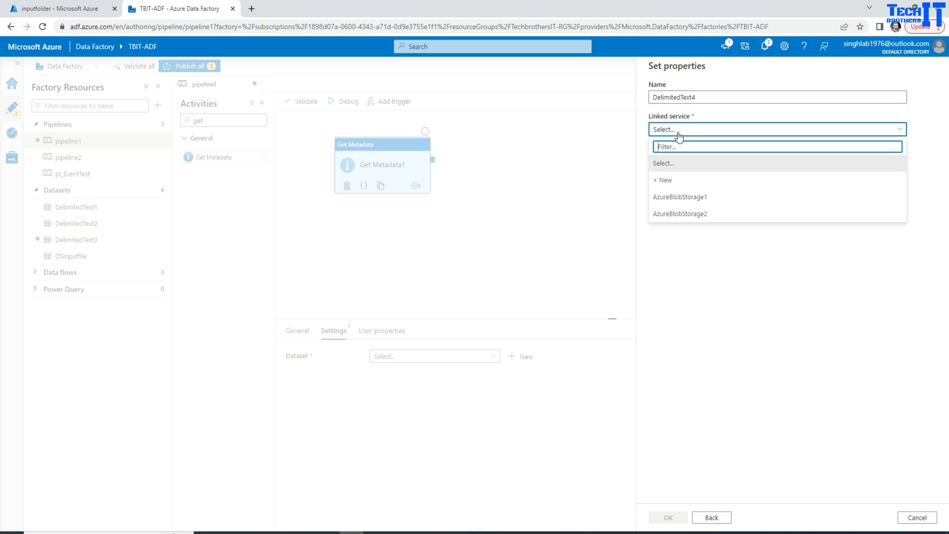
{"action": "mouse_move", "coordinate": [686, 200]}
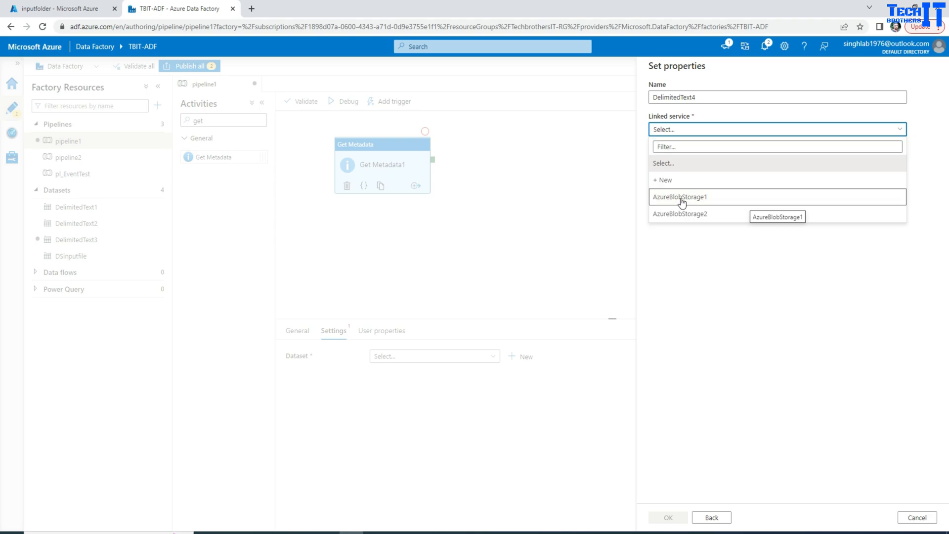
- Finish the DSgetmetadata dataset using AzureBlobStorage1 with inputfolder as its file path
{"action": "left_click", "coordinate": [680, 197]}
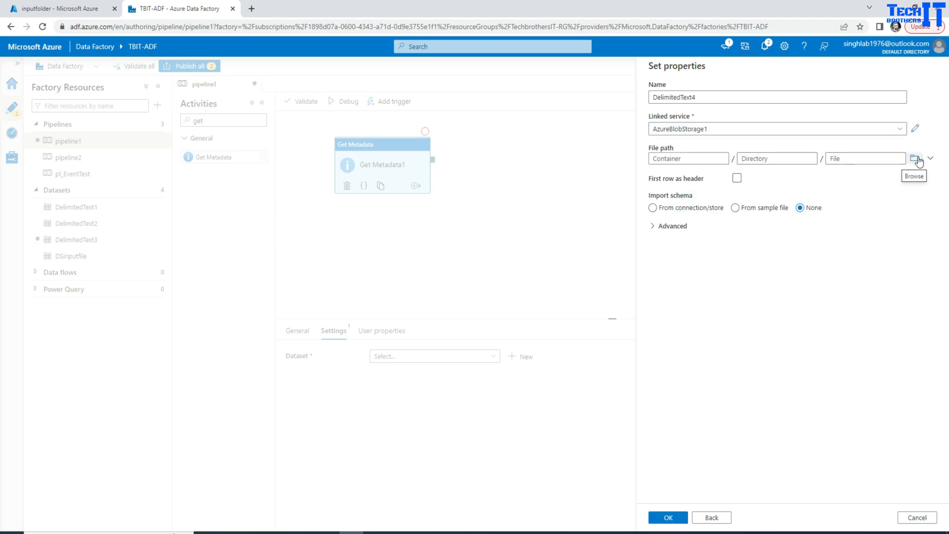
{"action": "left_click", "coordinate": [916, 159]}
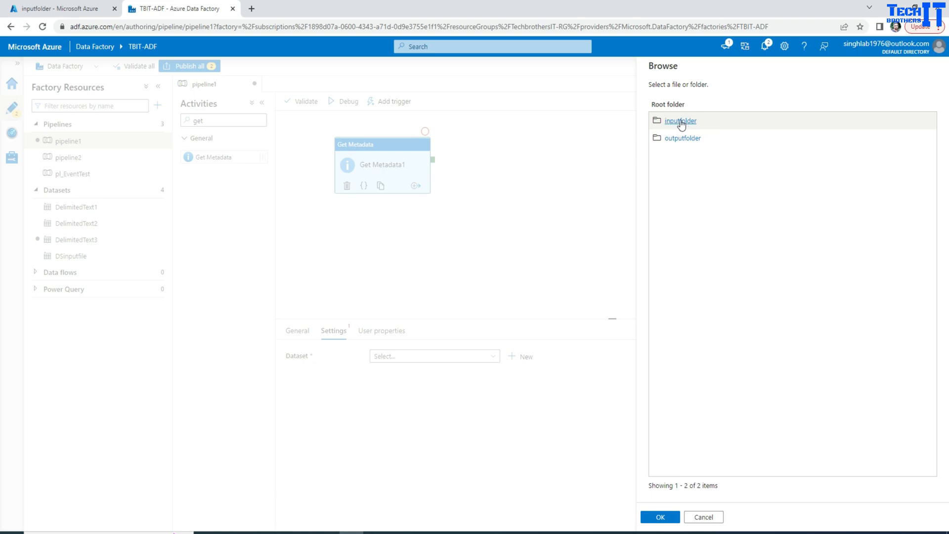
{"action": "left_click", "coordinate": [679, 121]}
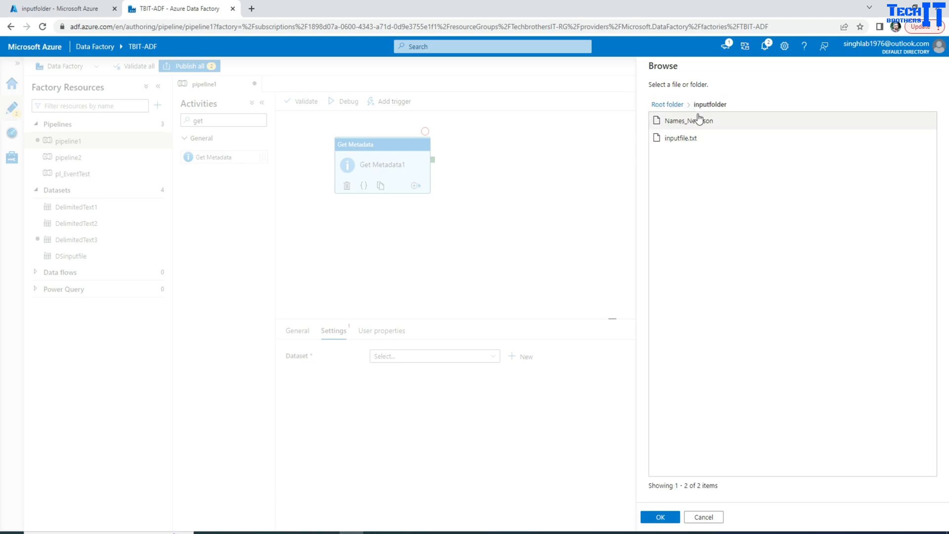
{"action": "left_click", "coordinate": [662, 517]}
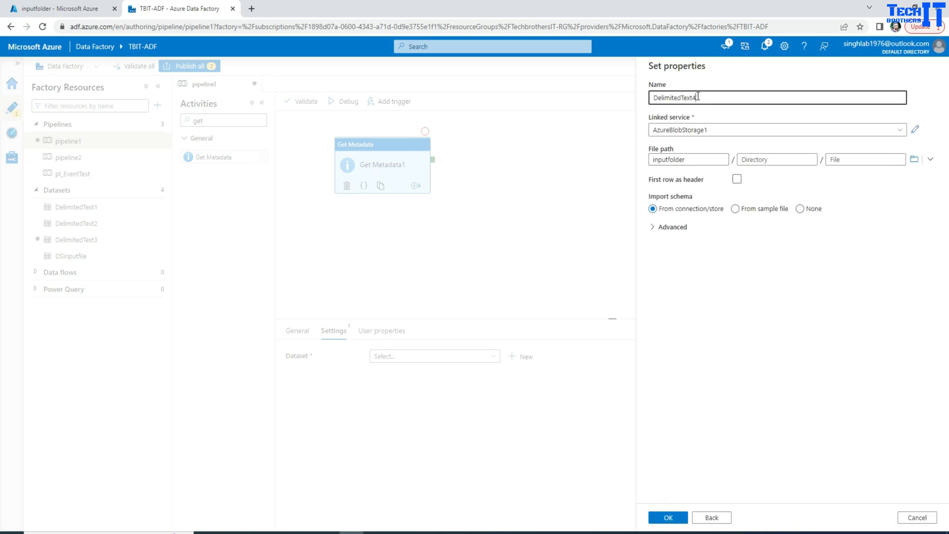
{"action": "type", "text": "DSgetmeta"}
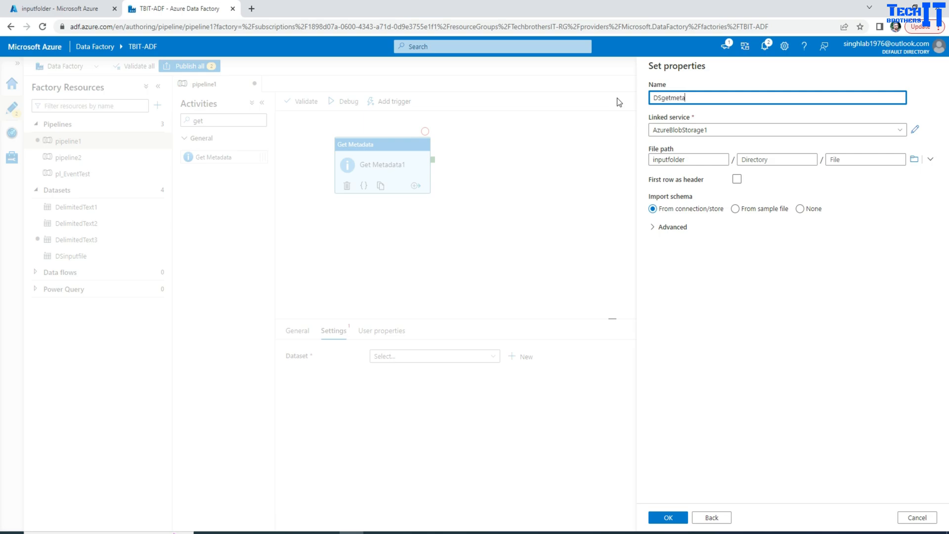
{"action": "type", "text": "data"}
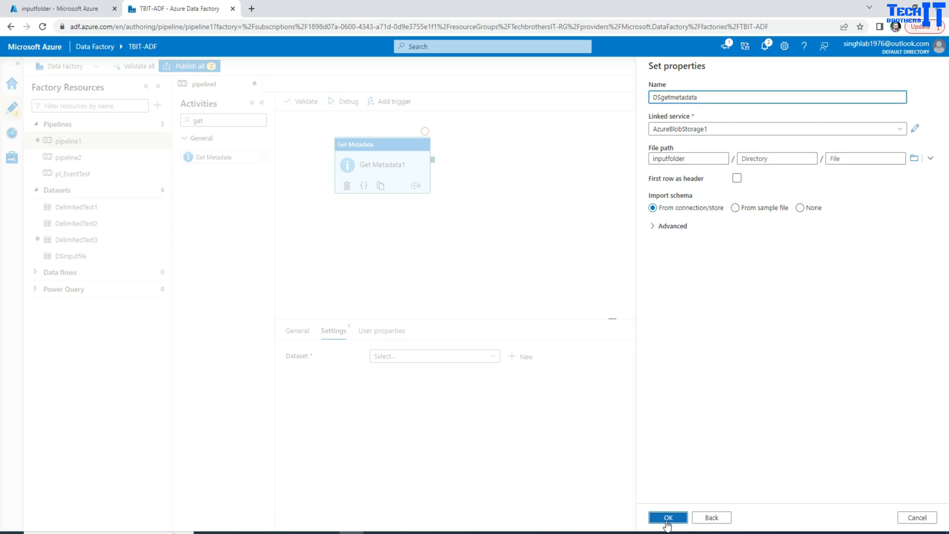
{"action": "left_click", "coordinate": [668, 531]}
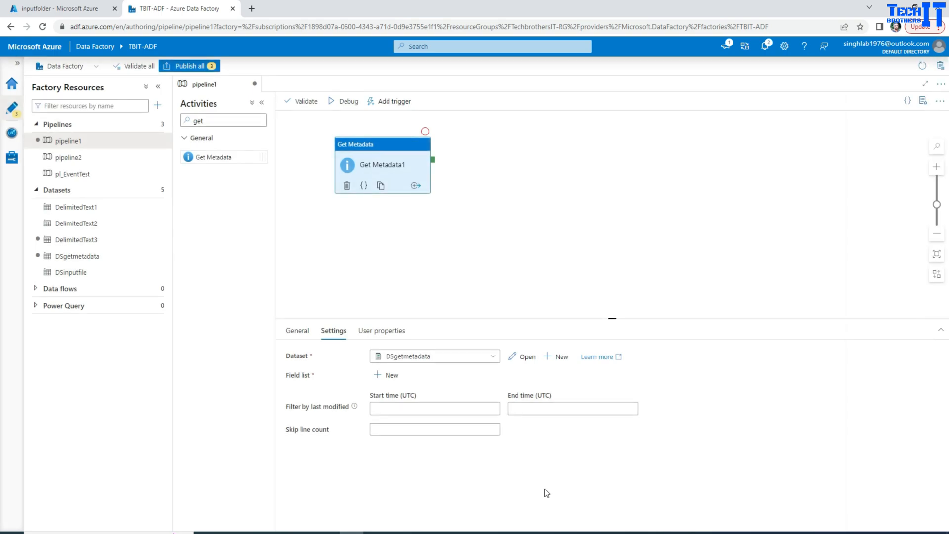
{"action": "mouse_move", "coordinate": [386, 377]}
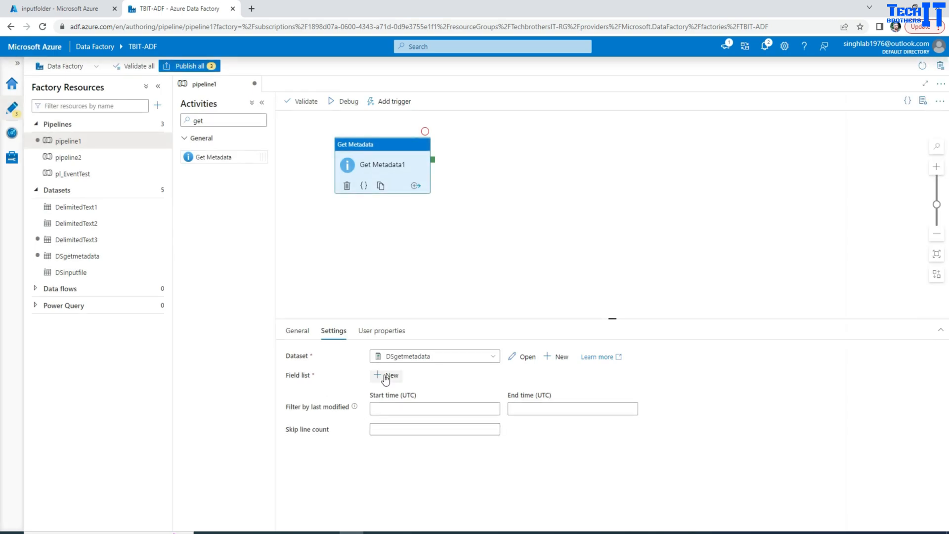
- Add Child items as a field list argument for Get Metadata1
{"action": "left_click", "coordinate": [386, 376]}
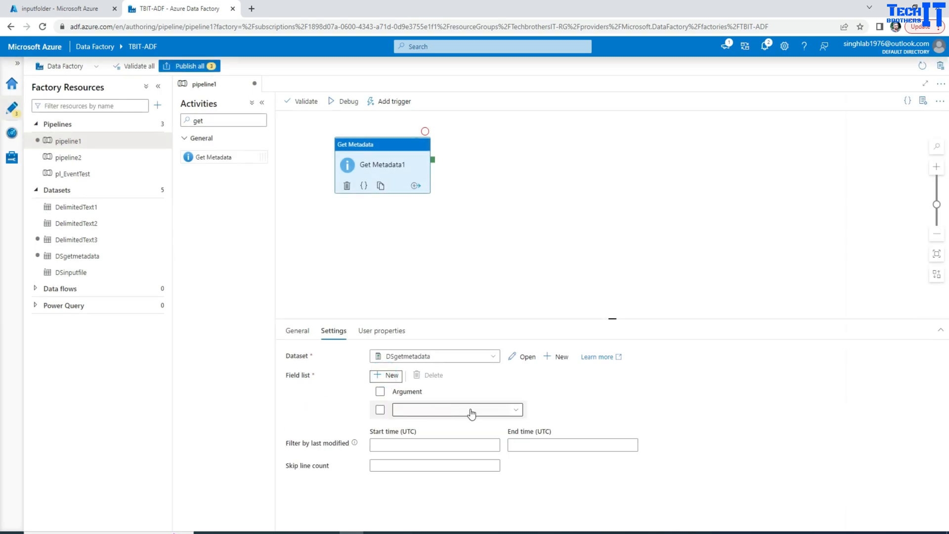
{"action": "left_click", "coordinate": [470, 410]}
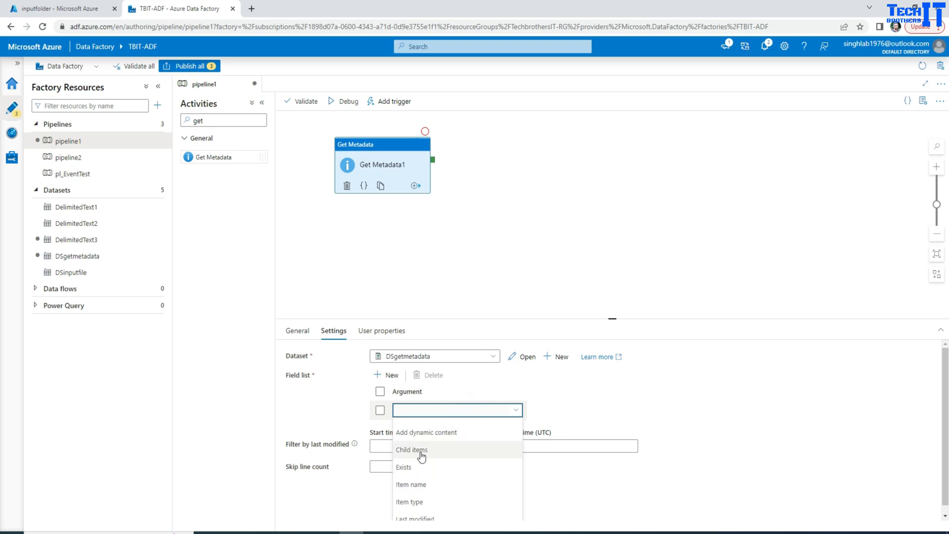
{"action": "left_click", "coordinate": [411, 449]}
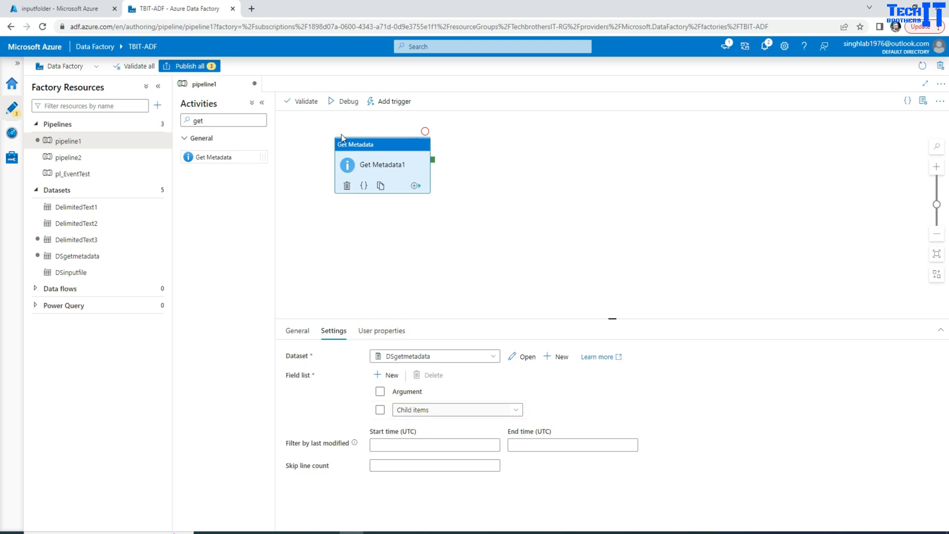
{"action": "mouse_move", "coordinate": [349, 108]}
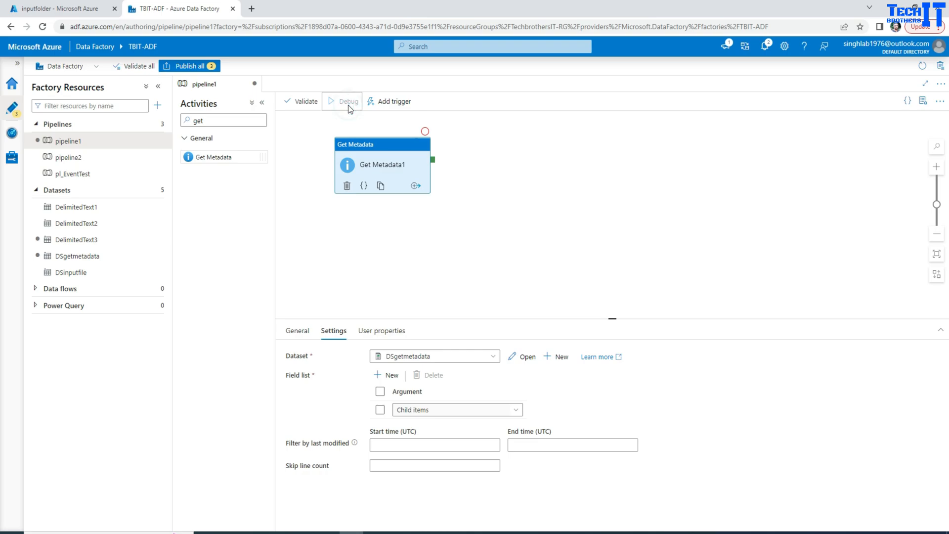
- Start a pipeline debug run and check the two files in the inputfolder container
{"action": "left_click", "coordinate": [346, 102]}
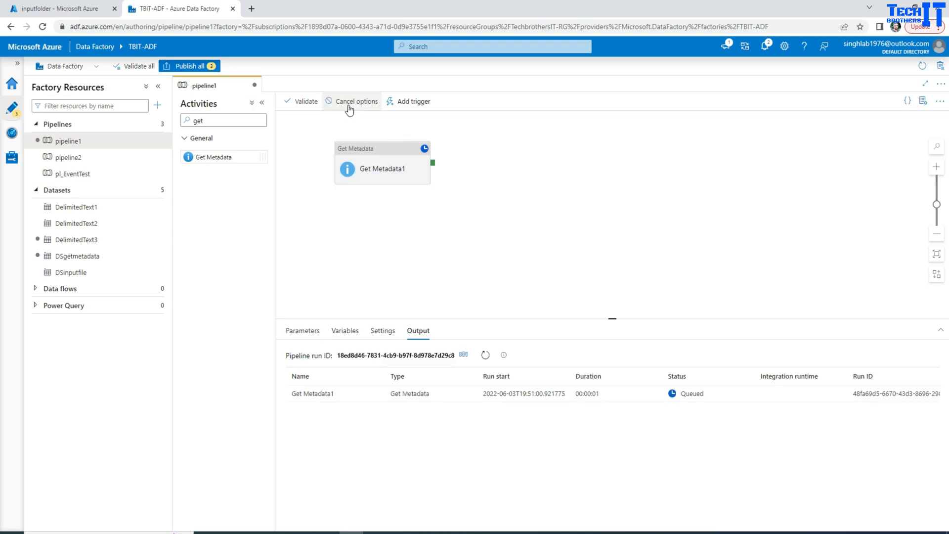
{"action": "left_click", "coordinate": [47, 9]}
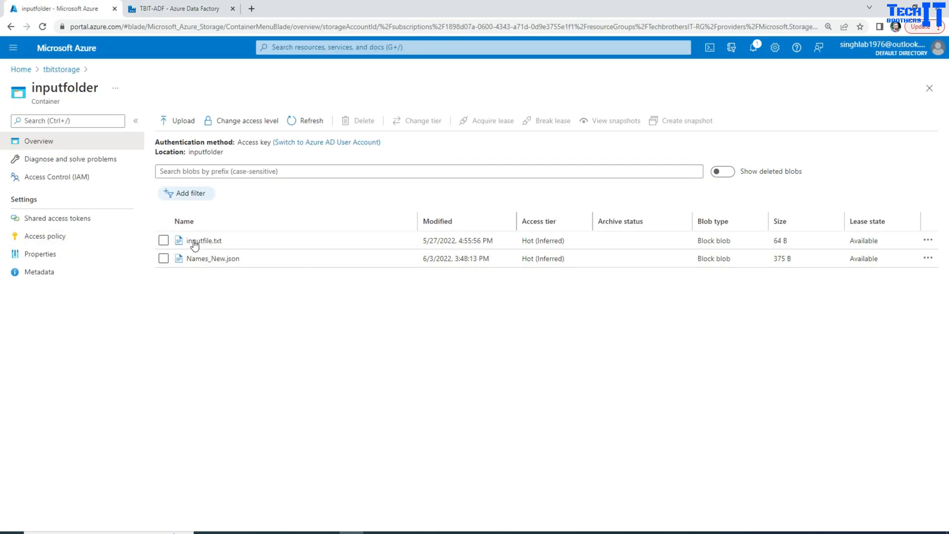
{"action": "left_click", "coordinate": [178, 9]}
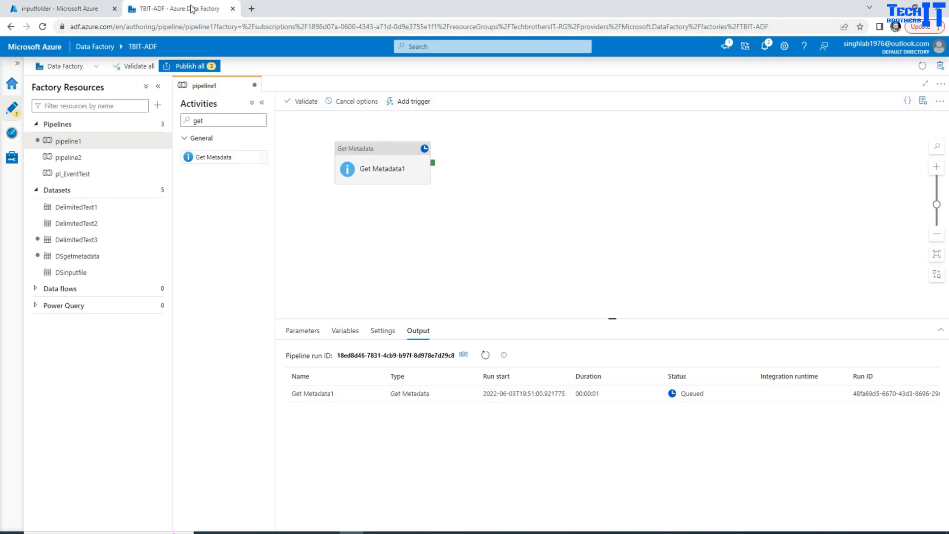
- Refresh the run and highlight child items Names_New.json and inputfile.txt in Get Metadata1's output
{"action": "left_click", "coordinate": [485, 354]}
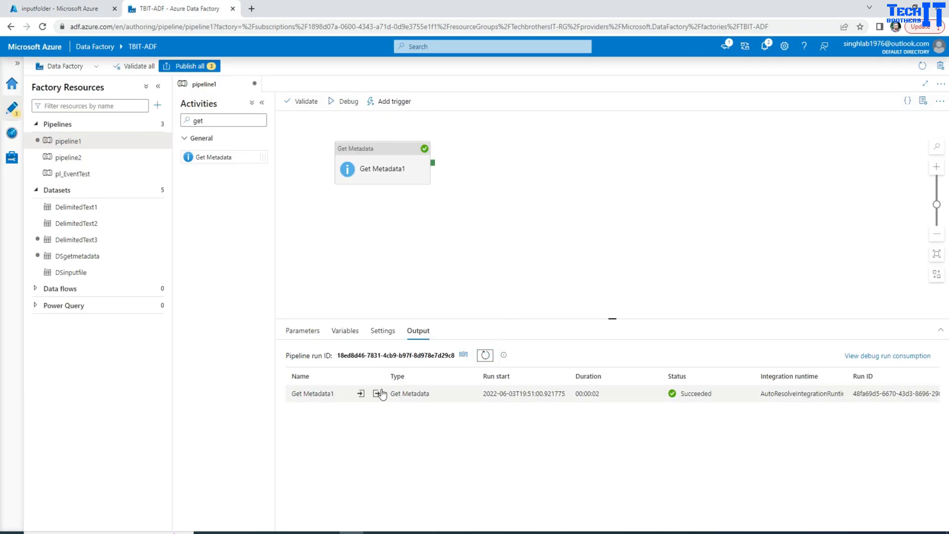
{"action": "left_click", "coordinate": [379, 393]}
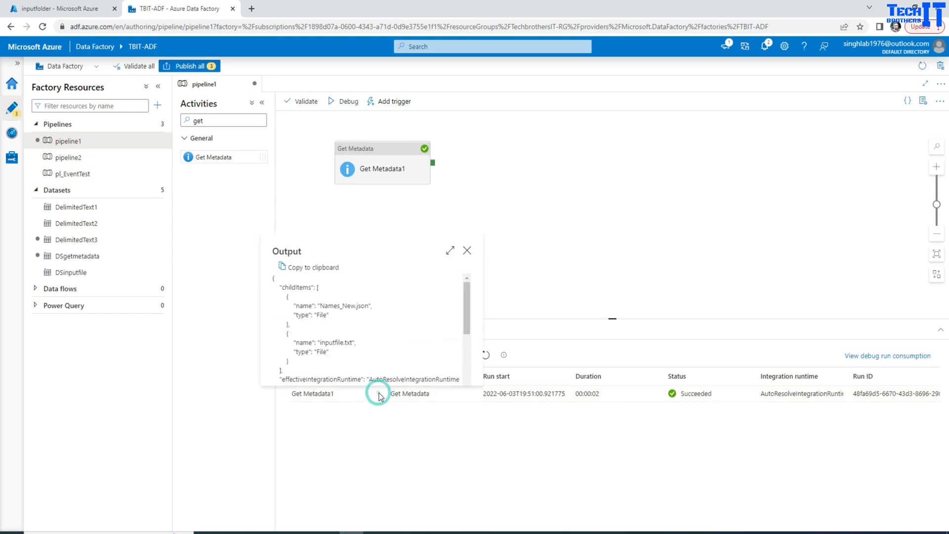
{"action": "double_click", "coordinate": [302, 305]}
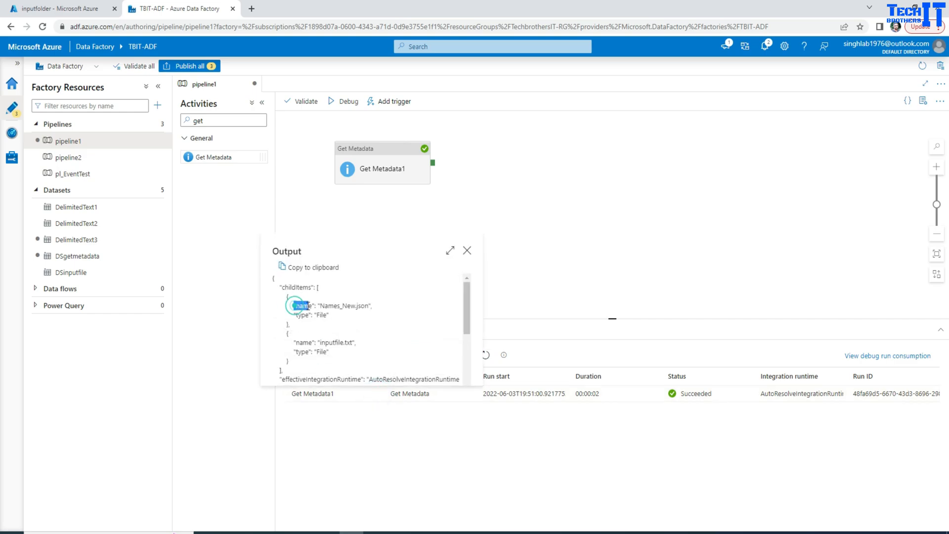
{"action": "double_click", "coordinate": [301, 306]}
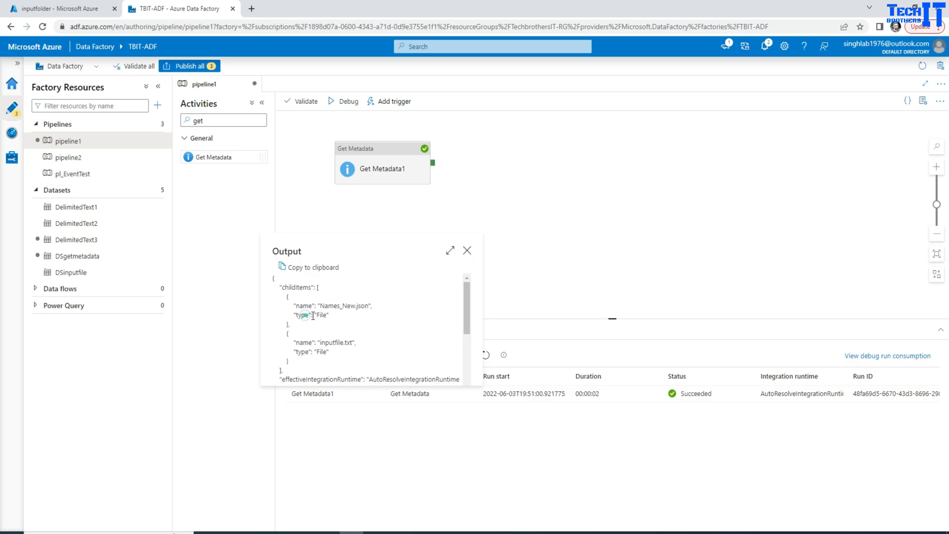
{"action": "double_click", "coordinate": [330, 342]}
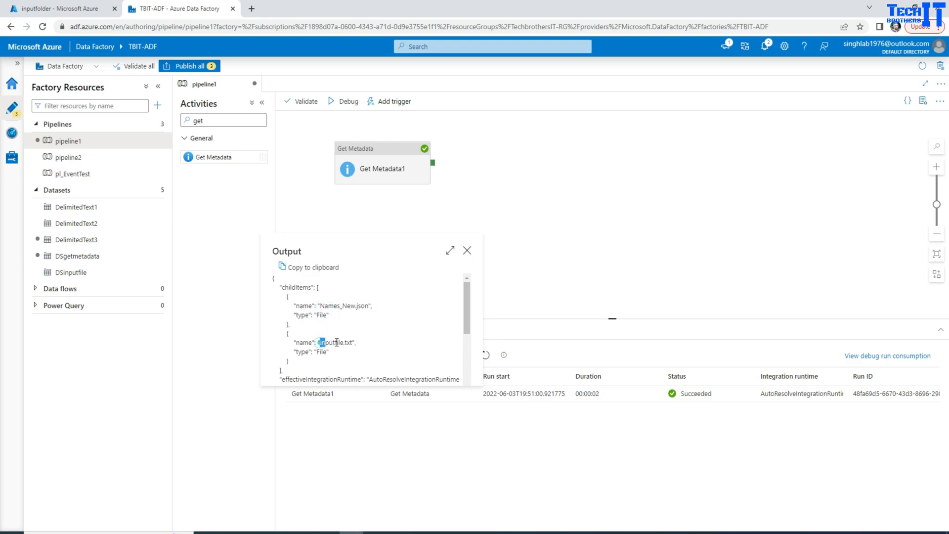
{"action": "double_click", "coordinate": [335, 342]}
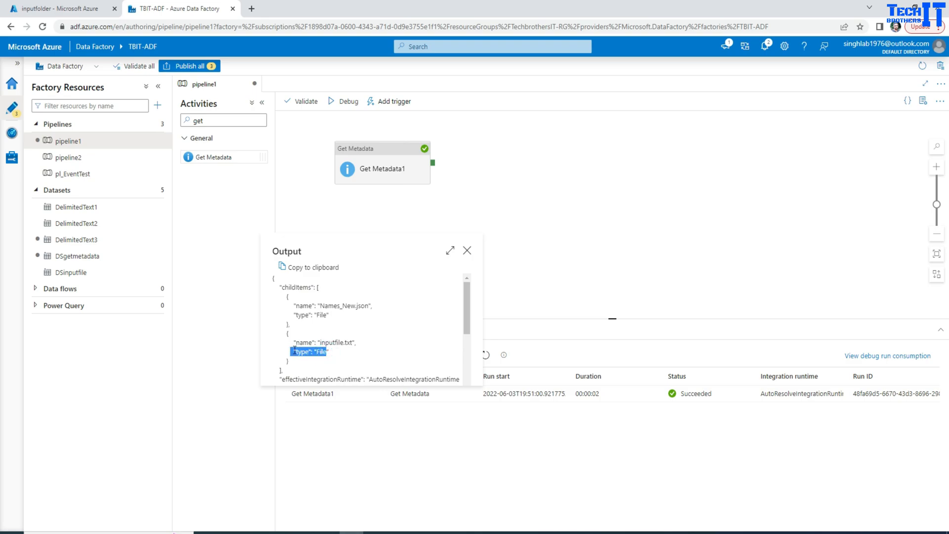
{"action": "scroll", "scroll_direction": "down", "scroll_amount": 3}
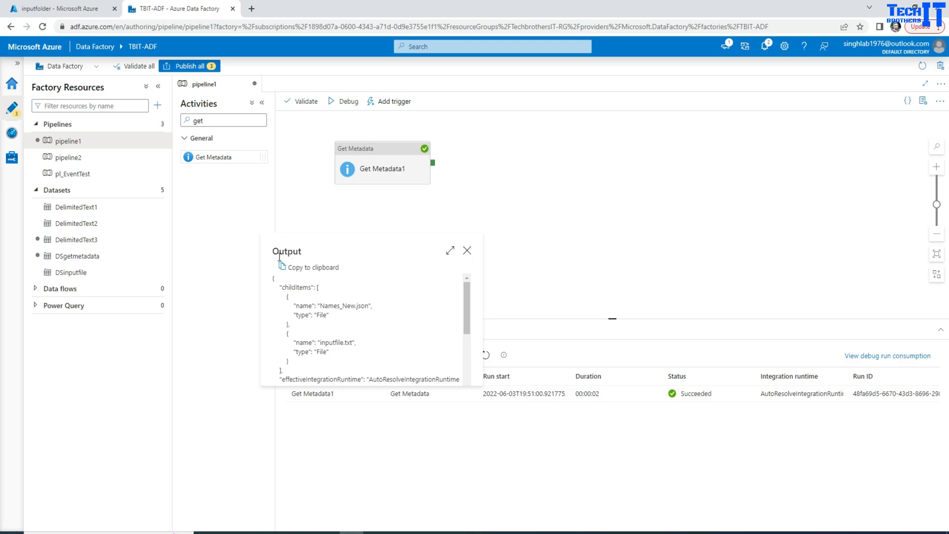
{"action": "mouse_move", "coordinate": [306, 301]}
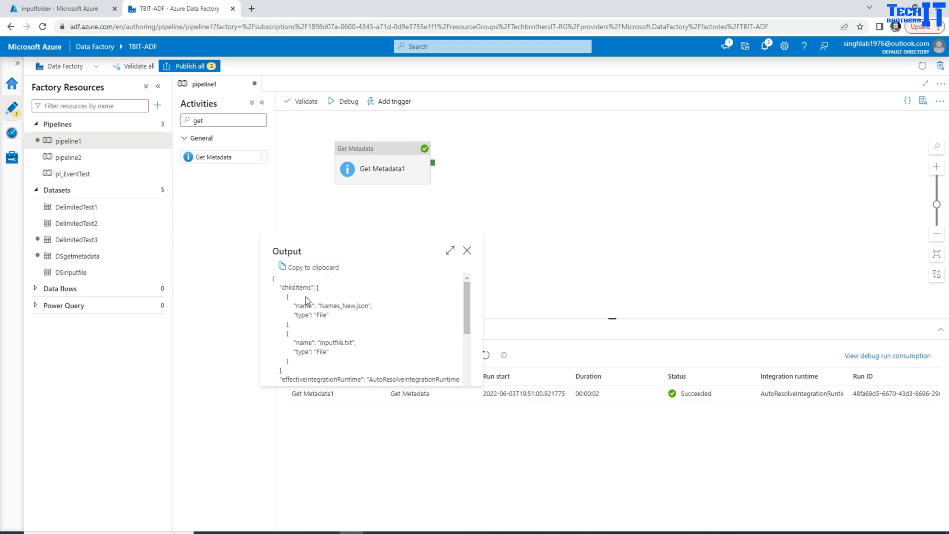
{"action": "left_click_drag", "start_coordinate": [296, 302], "coordinate": [342, 360]}
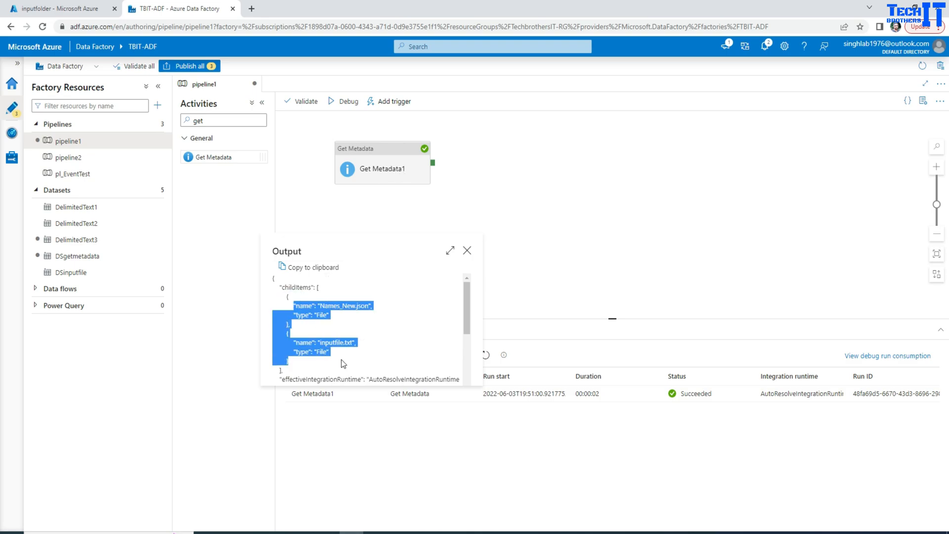
{"action": "left_click", "coordinate": [467, 250]}
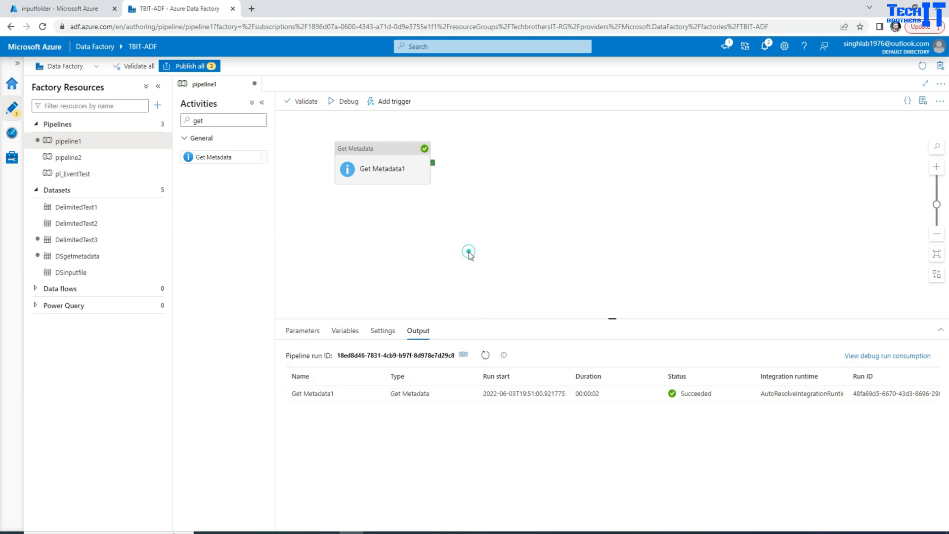
- Select Get Metadata1 on the canvas to show its DSgetmetadata and Child items settings
{"action": "left_click", "coordinate": [382, 169]}
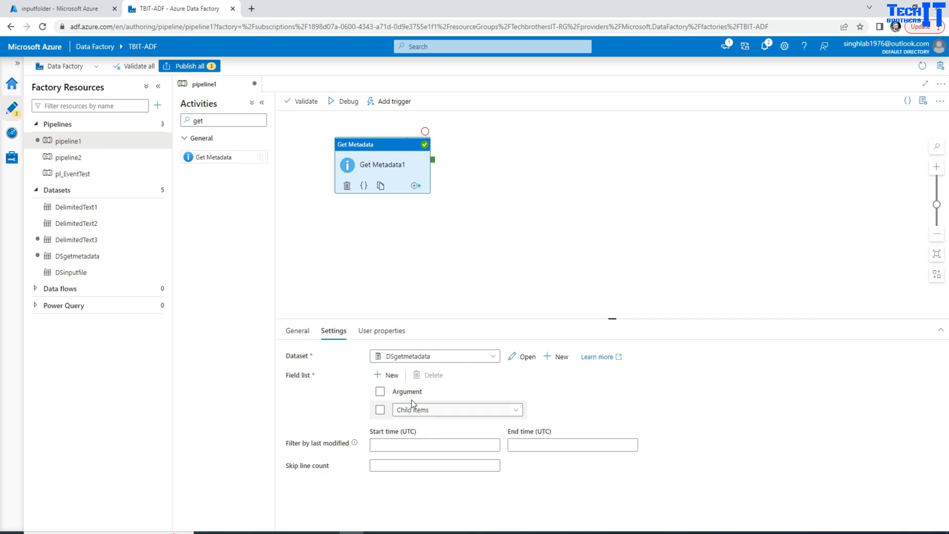
{"action": "mouse_move", "coordinate": [555, 196]}
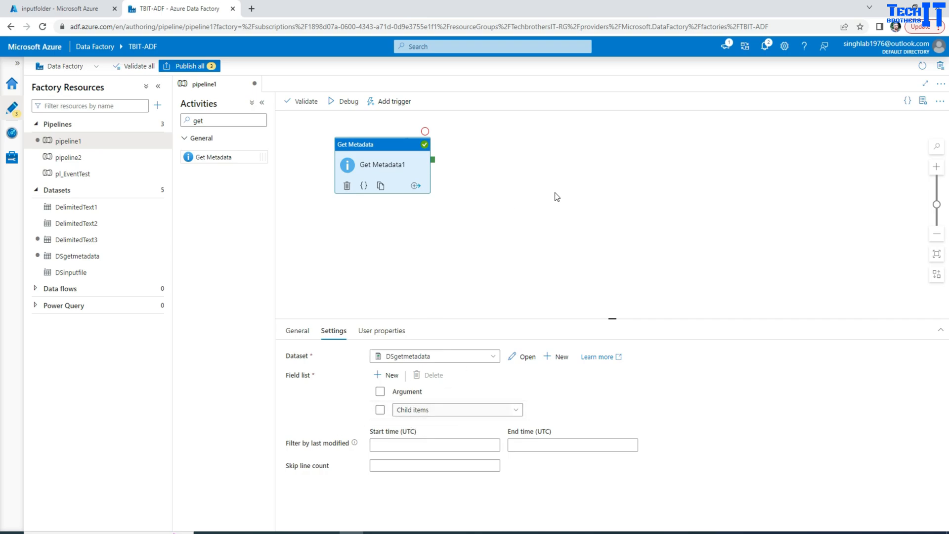
{"action": "mouse_move", "coordinate": [562, 219]}
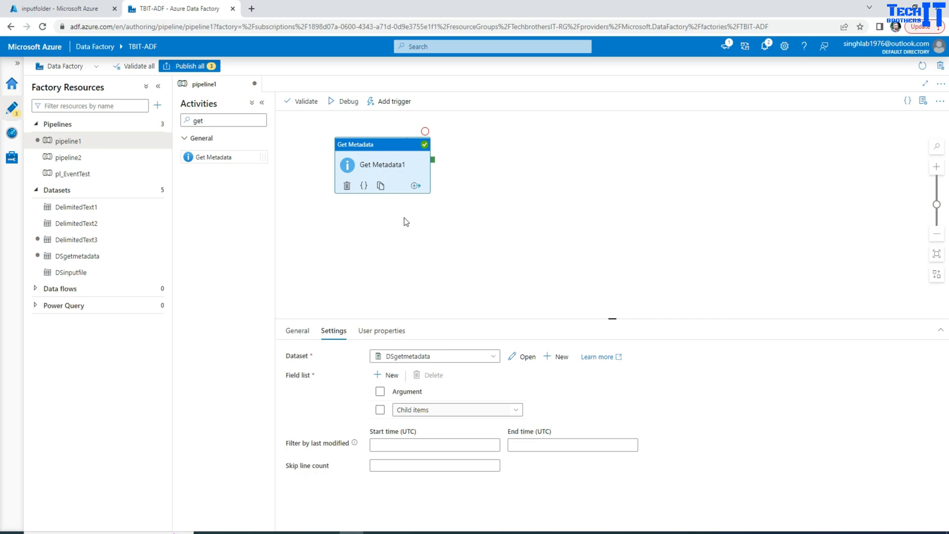
{"action": "mouse_move", "coordinate": [363, 212]}
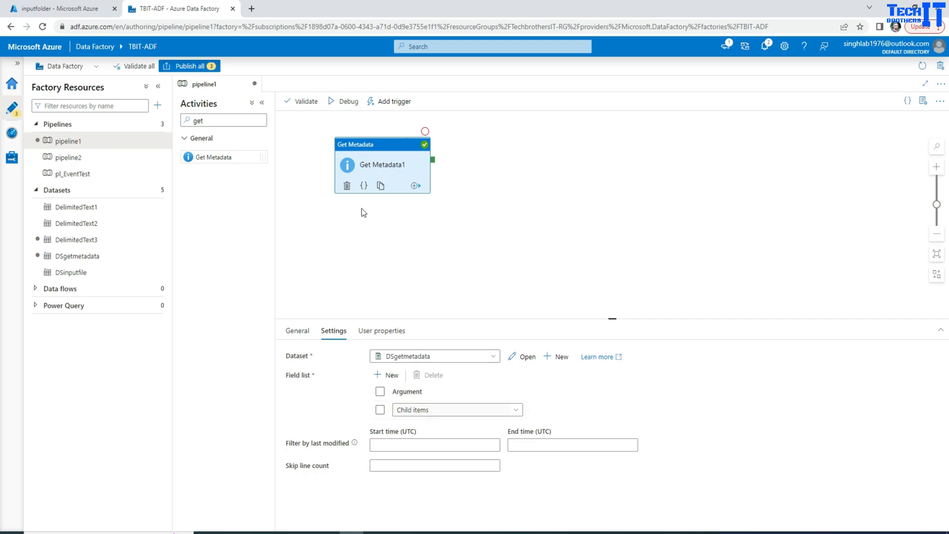
{"action": "mouse_move", "coordinate": [367, 225]}
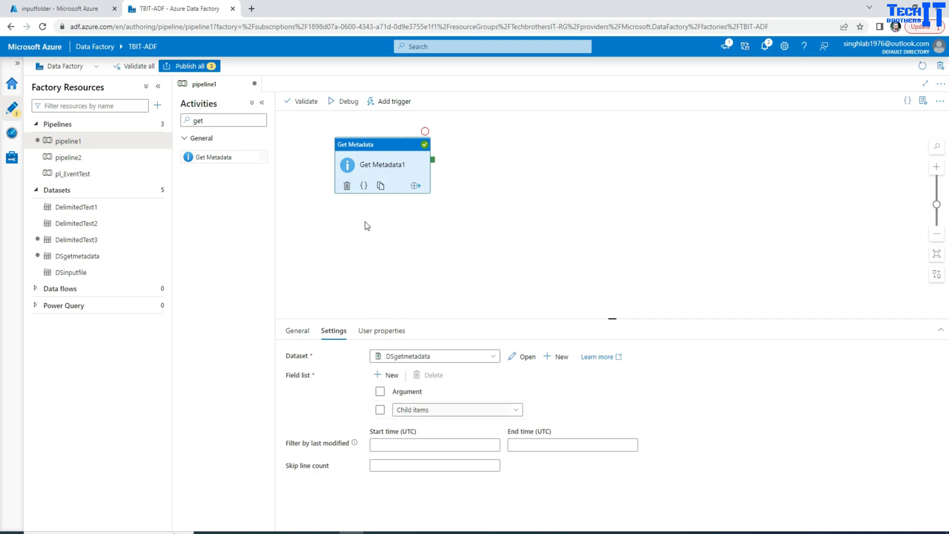
{"action": "mouse_move", "coordinate": [764, 245]}
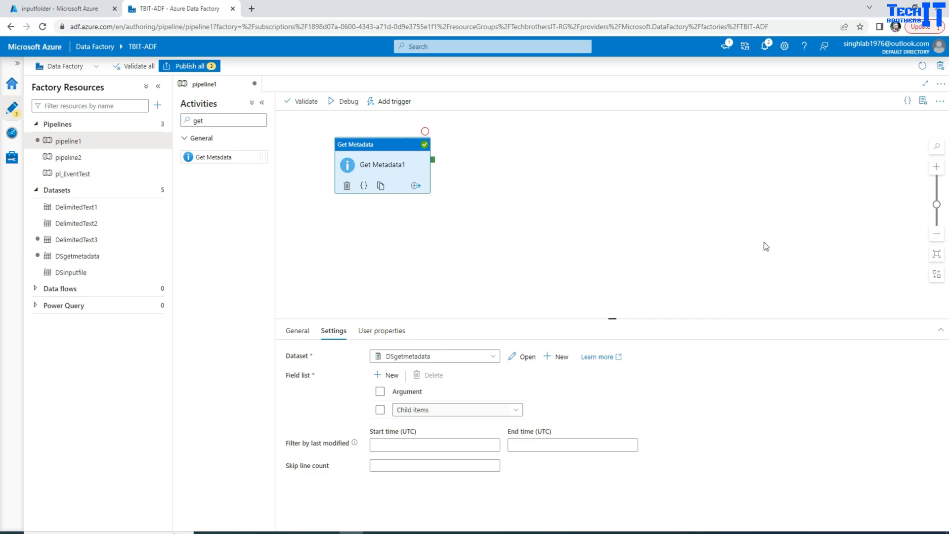
{"action": "mouse_move", "coordinate": [692, 173]}
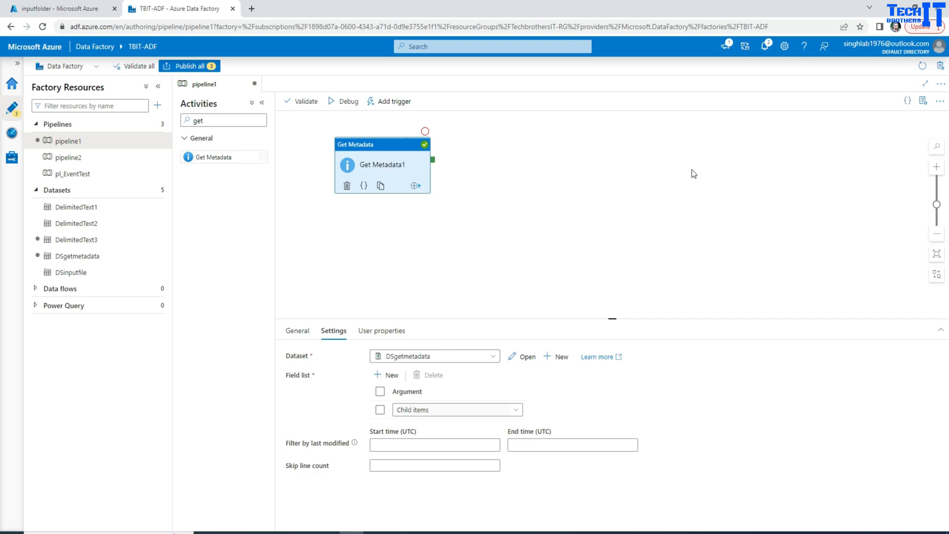
{"action": "mouse_move", "coordinate": [761, 195]}
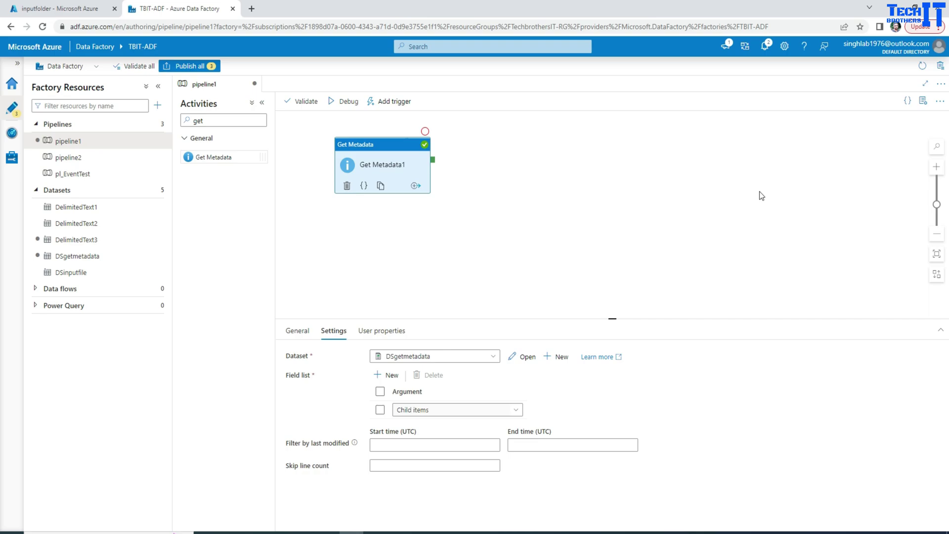